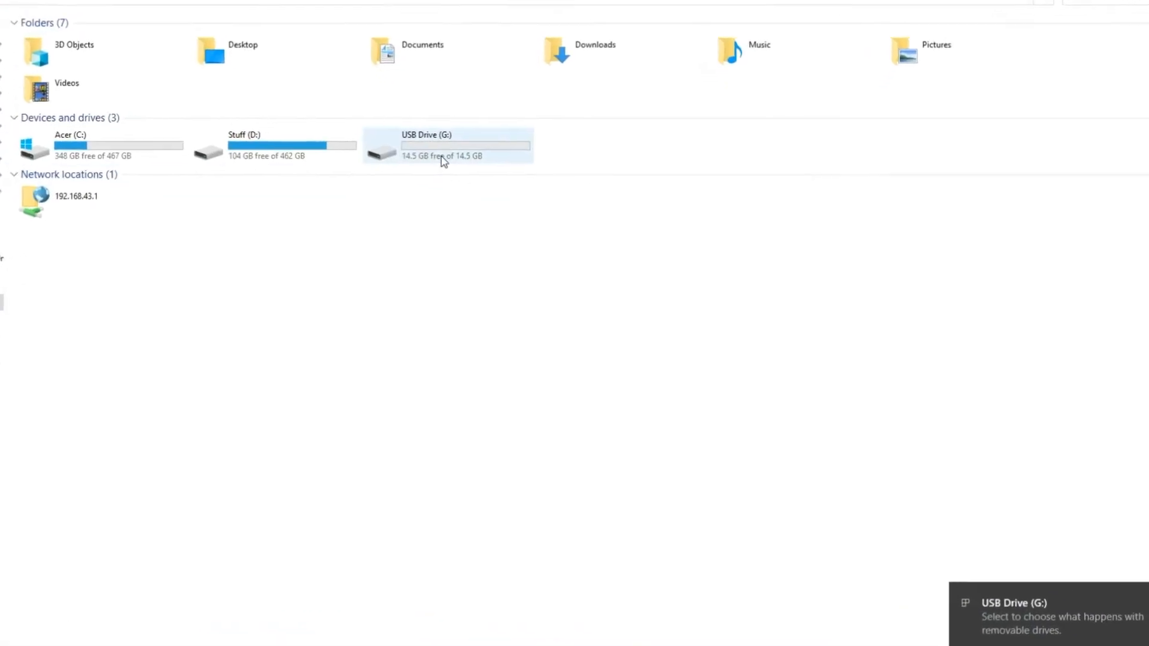
Open the Properties window for USB Drive (G:) from its context menu in This PC.
{"action": "right_click", "coordinate": [443, 151]}
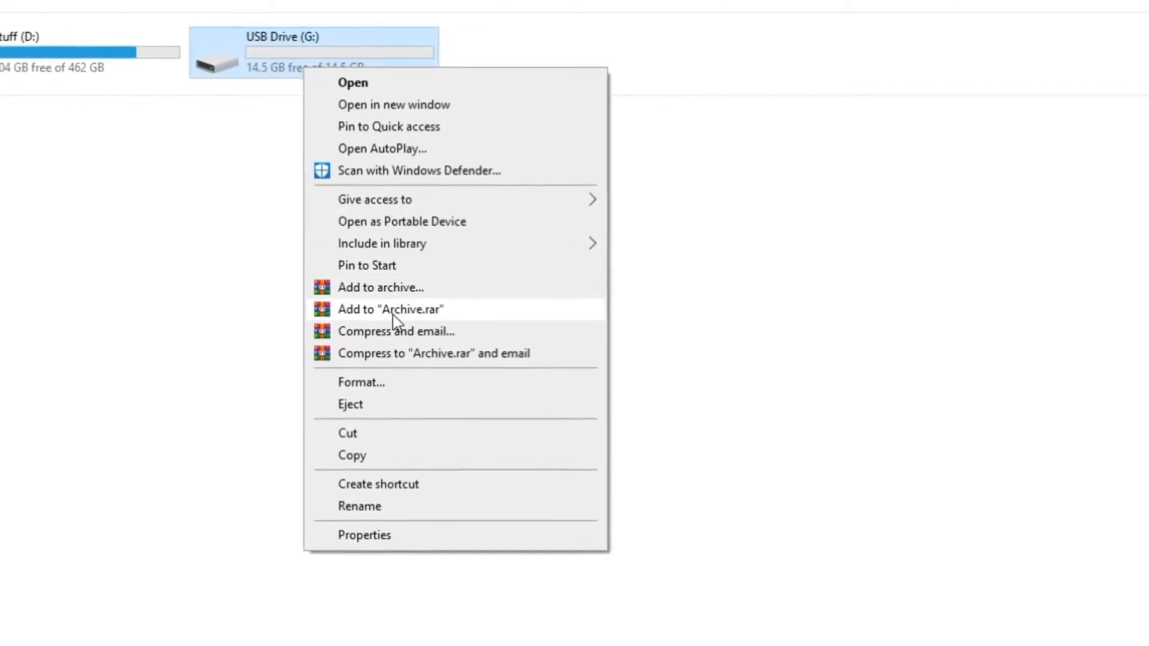
{"action": "left_click", "coordinate": [364, 537]}
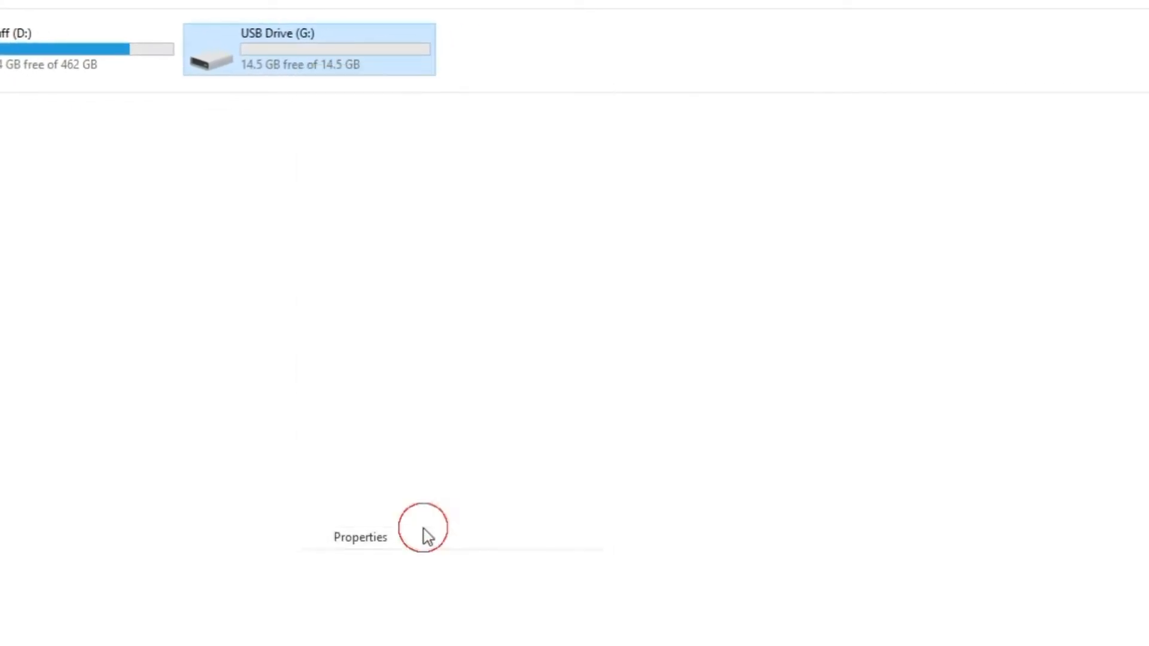
Show the Hardware list of USB Drive (G:), revealing the SanDisk Cruzer Blade USB Device.
{"action": "left_click", "coordinate": [360, 536]}
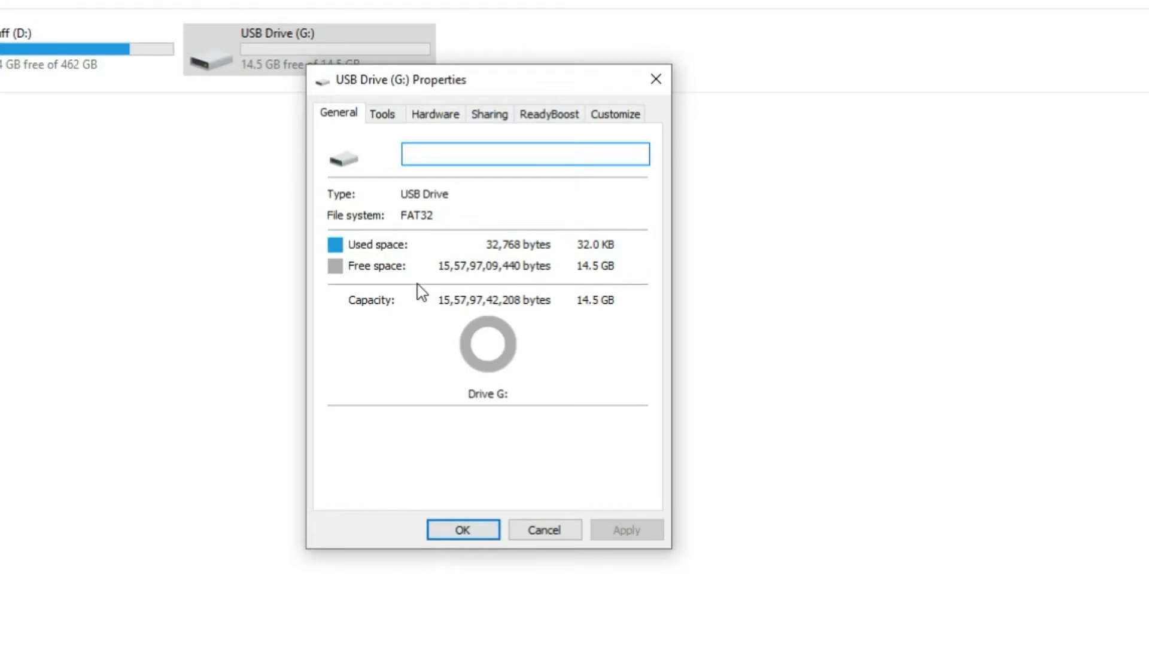
{"action": "left_click", "coordinate": [435, 114]}
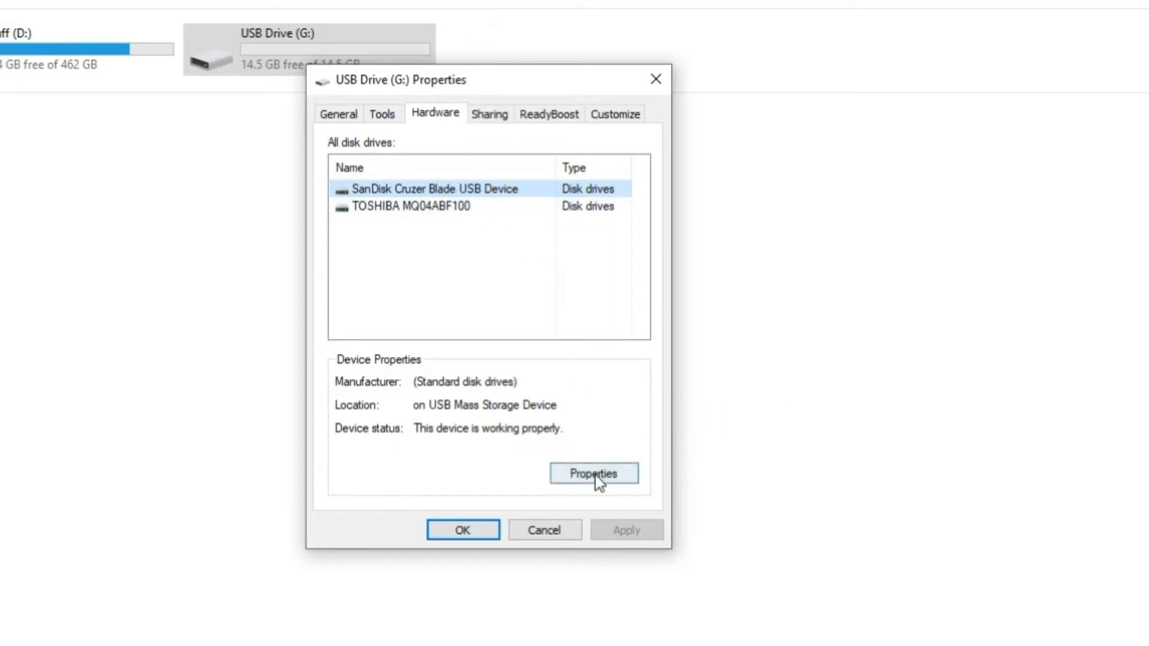
Reach the SanDisk Cruzer Blade's Policies settings via Properties and Change settings.
{"action": "left_click", "coordinate": [594, 473]}
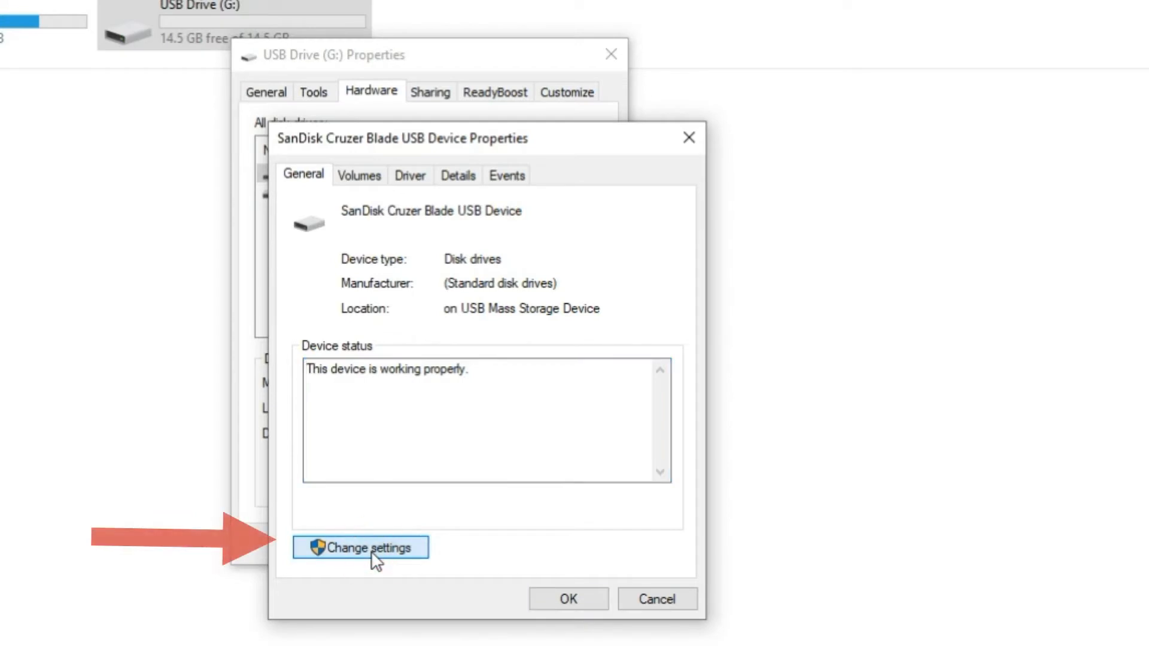
{"action": "left_click", "coordinate": [360, 547]}
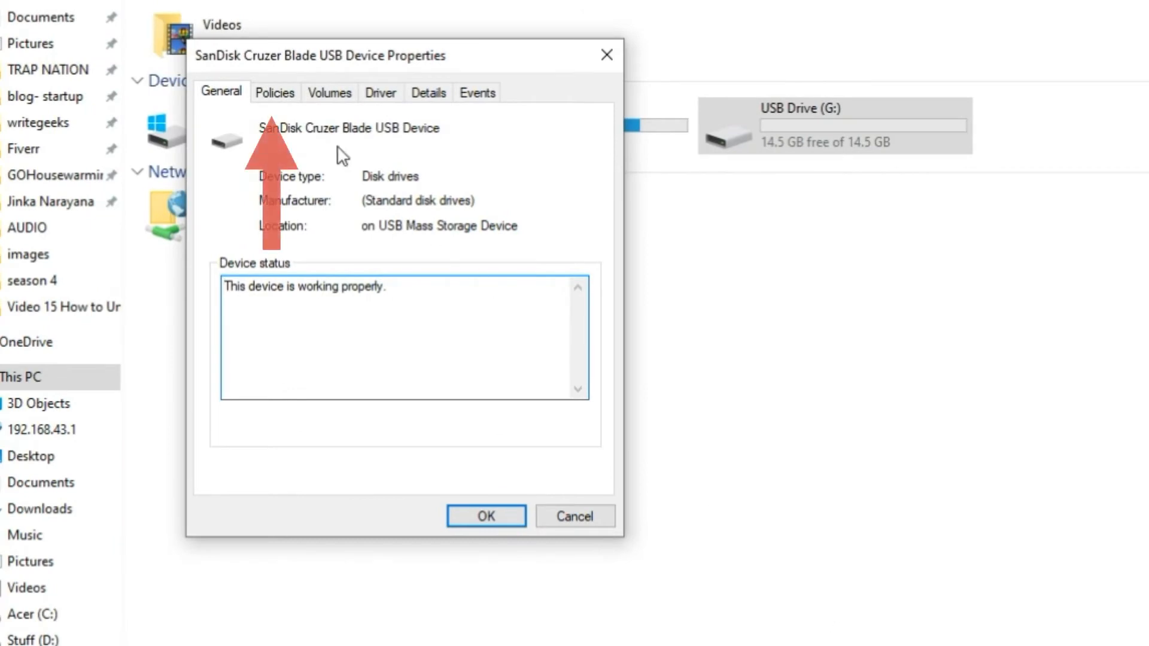
{"action": "left_click", "coordinate": [275, 92]}
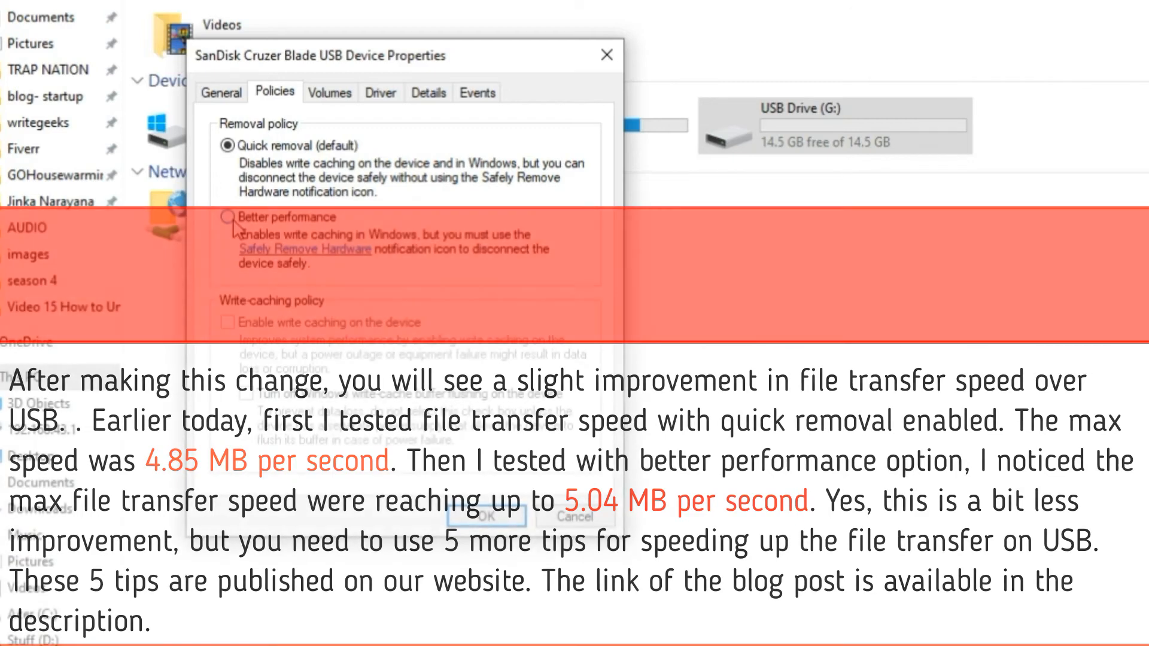
Choose Better performance as the SanDisk Cruzer Blade's removal policy.
{"action": "left_click", "coordinate": [227, 216]}
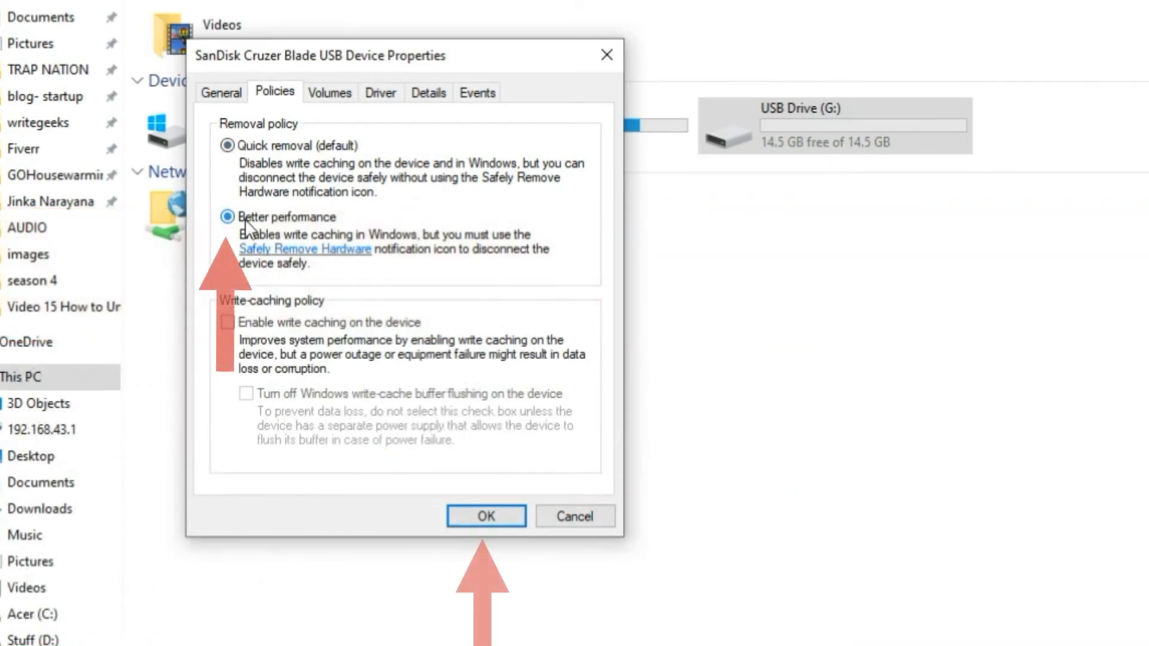